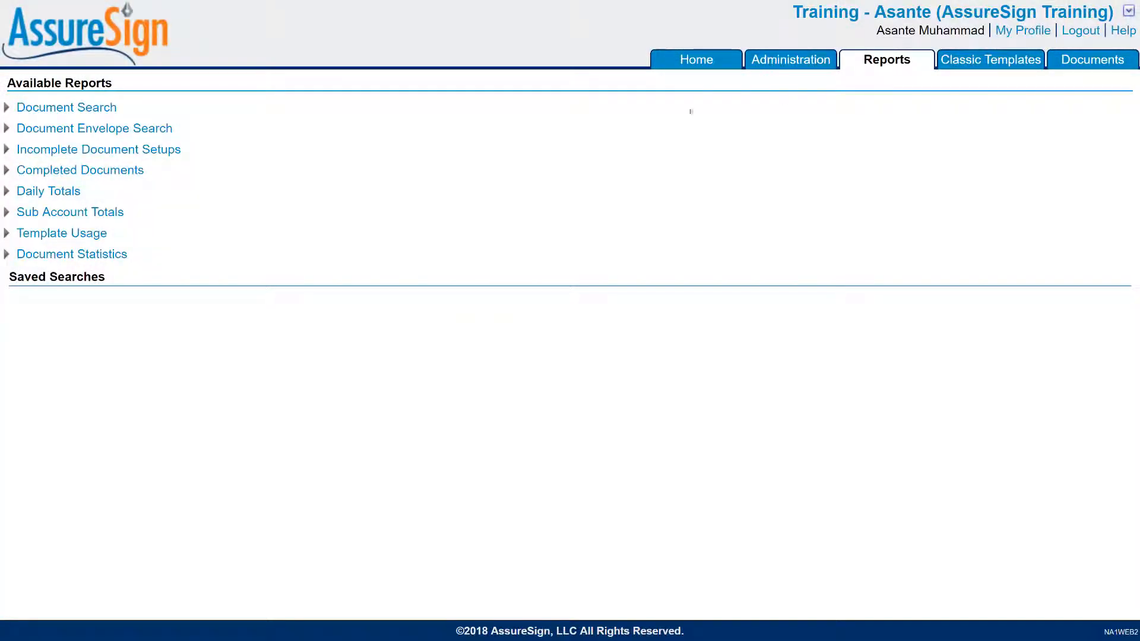
Step: Run the Document Search report for documents created 02/21/2018–02/28/2018
left_click(65, 106)
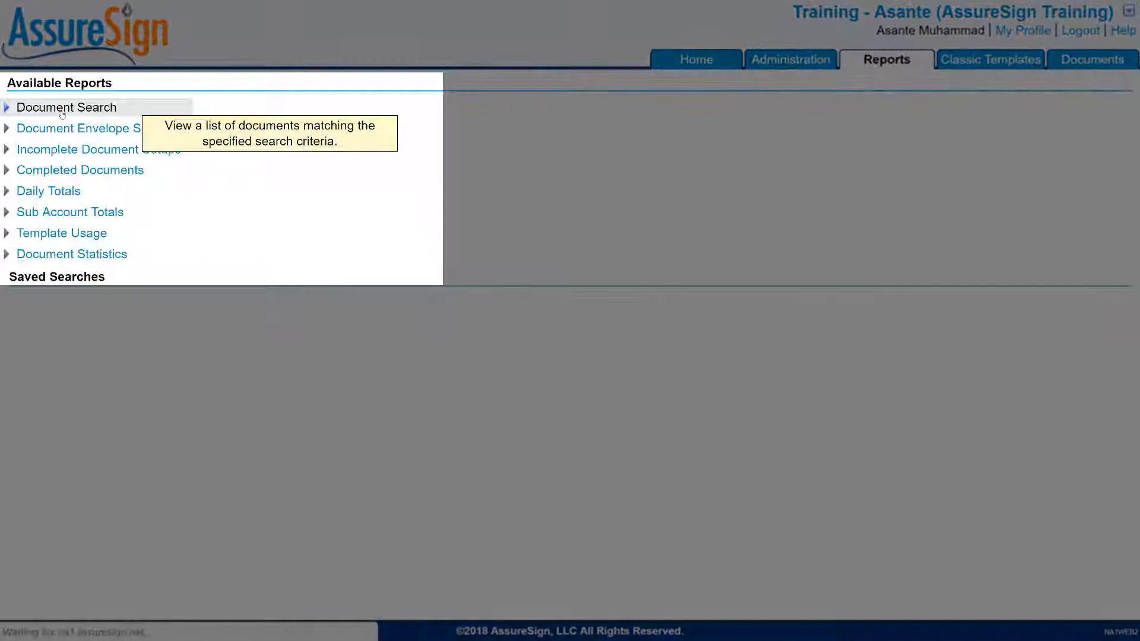
left_click(66, 106)
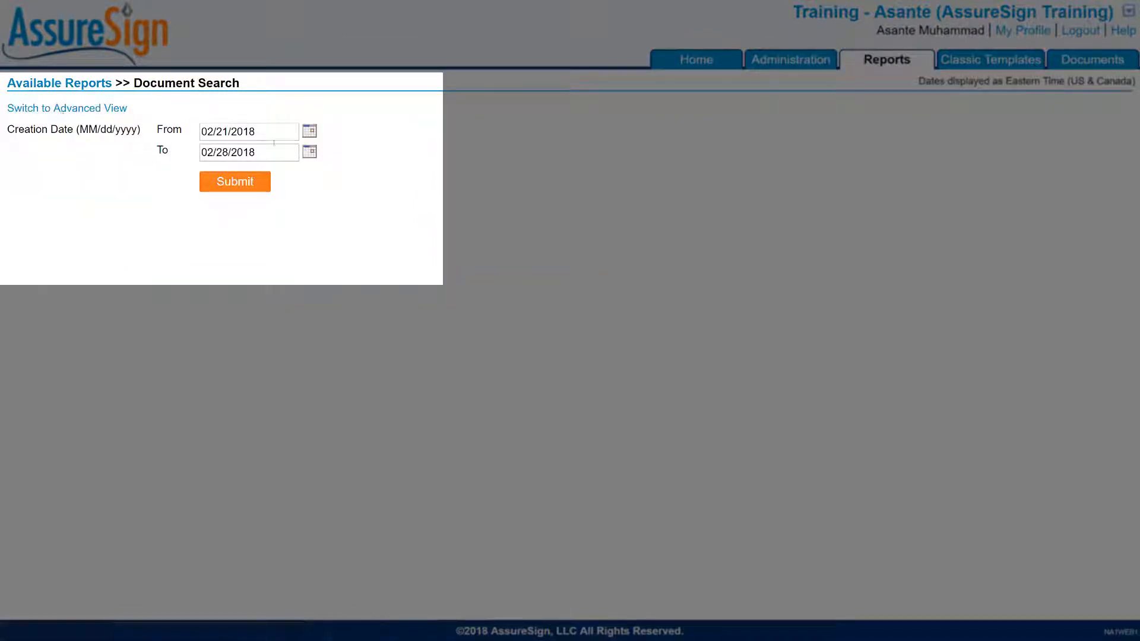
left_click(235, 182)
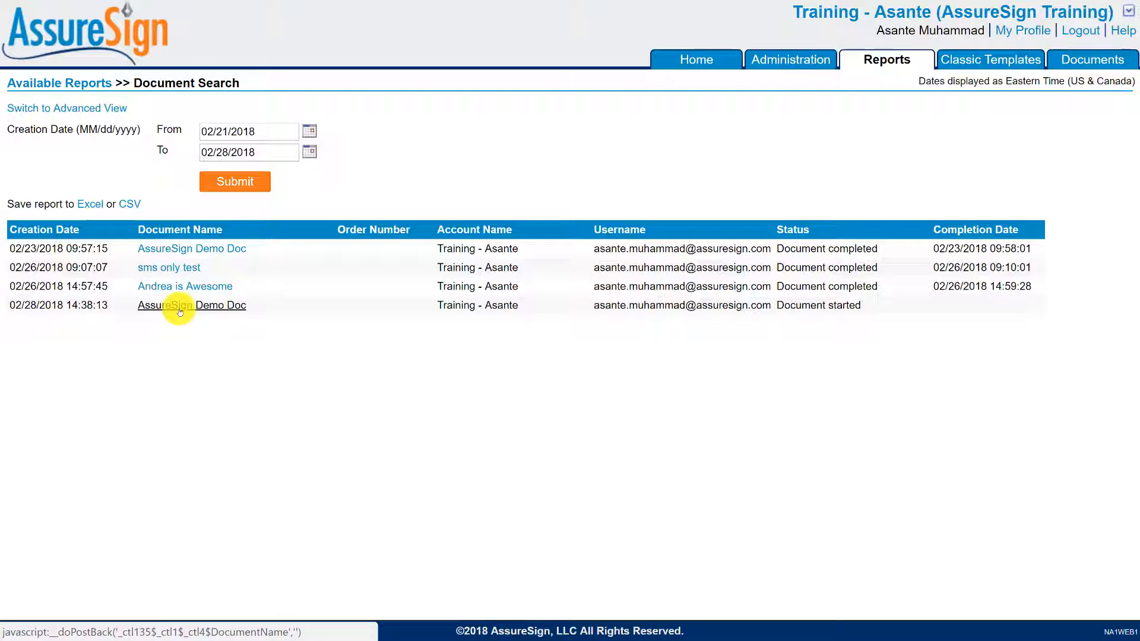
Step: Open the 02/28/2018 AssureSign Demo Doc with status Document started
left_click(167, 306)
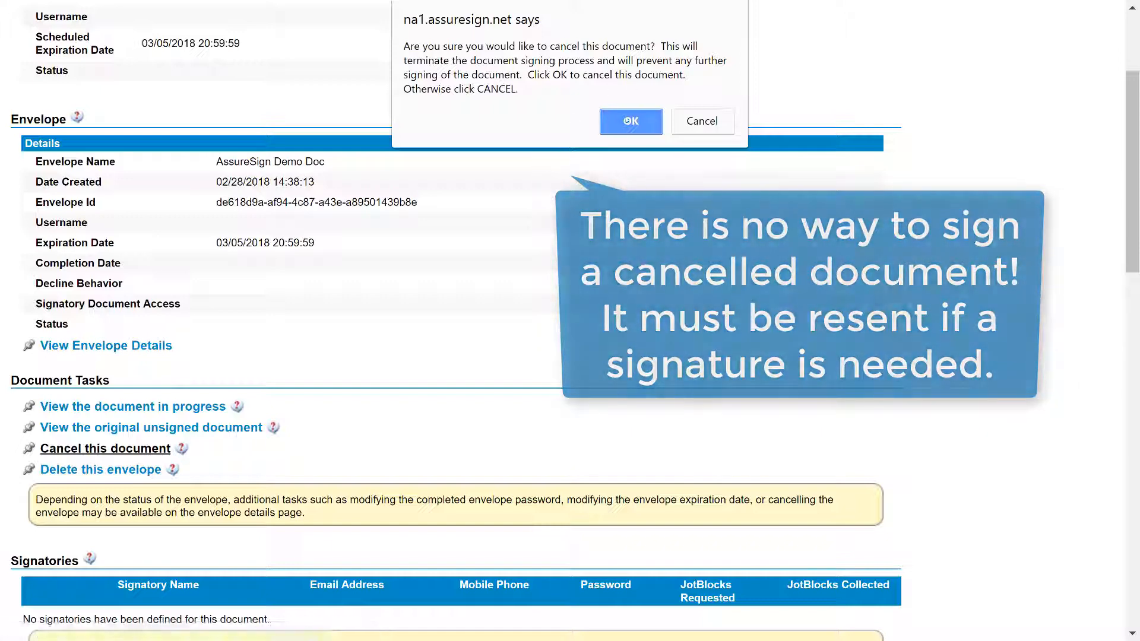
Step: Confirm the cancellation and review Signing Process and History showing Document Cancelled
left_click(632, 121)
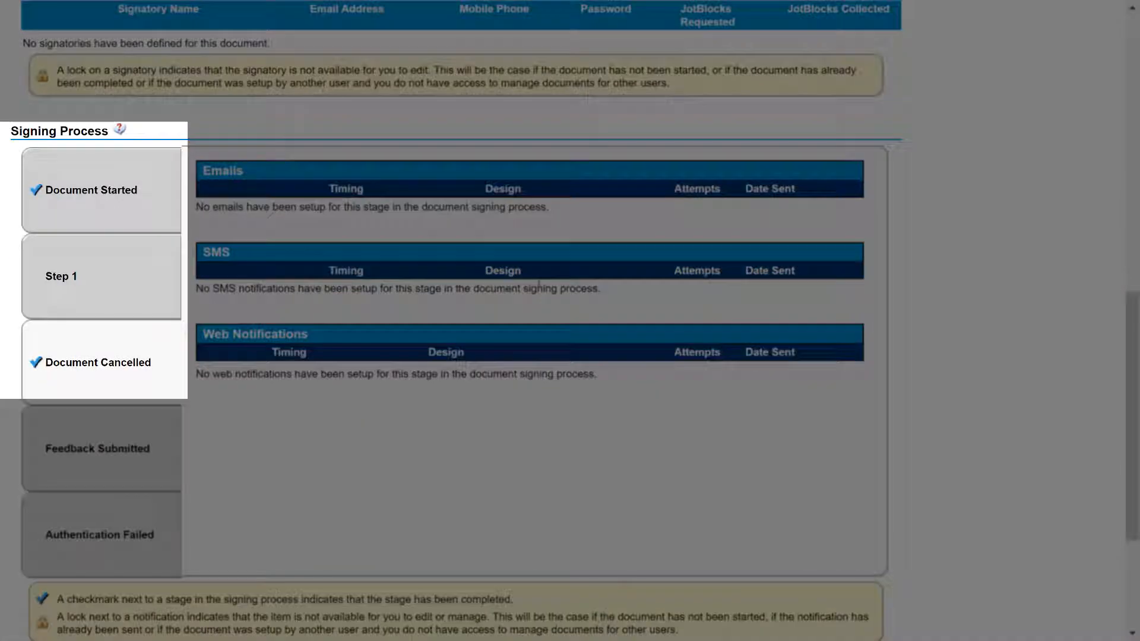
scroll("down", 3)
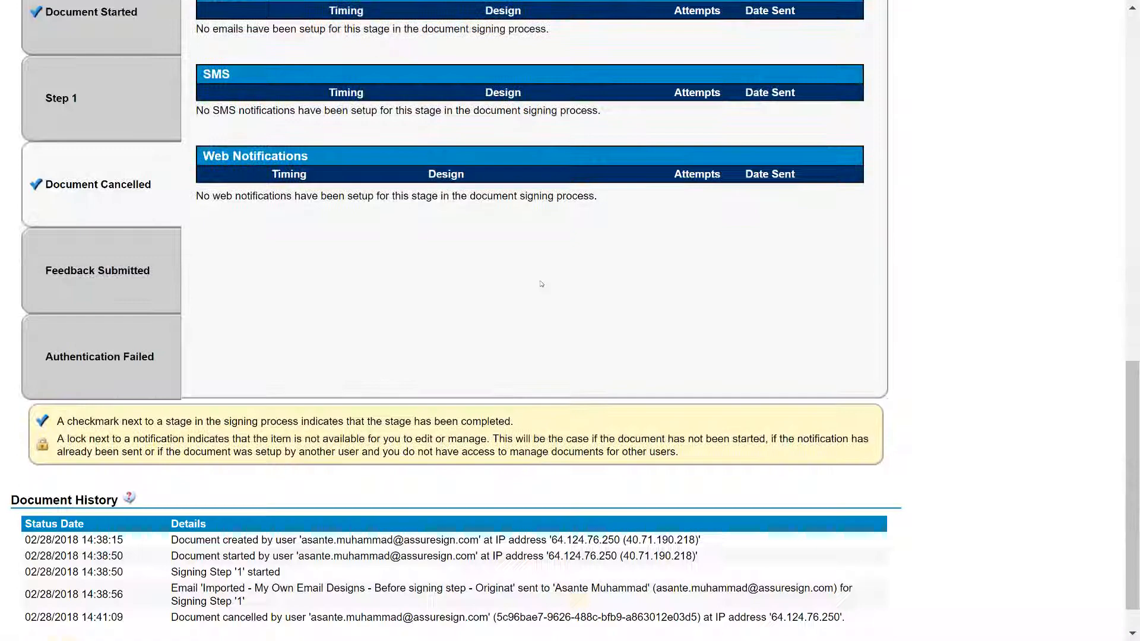
scroll("down", 3)
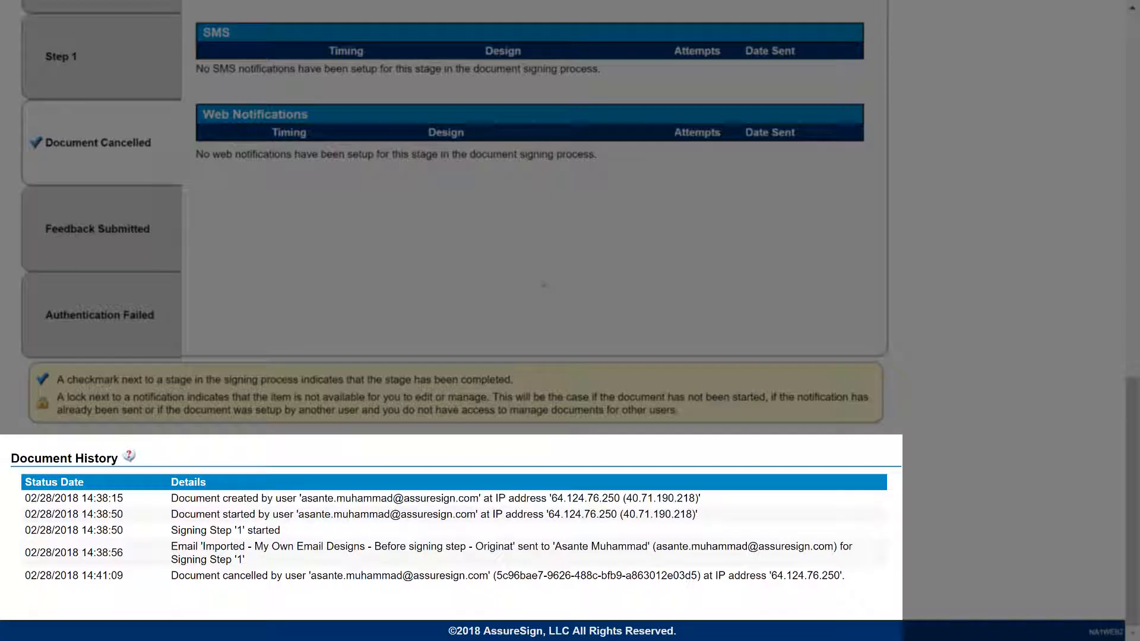